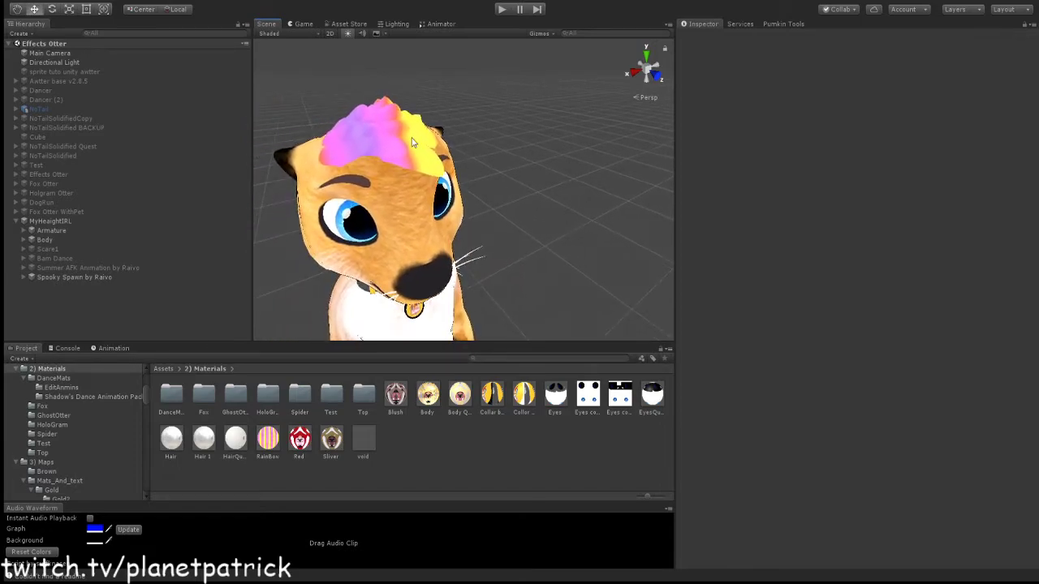
mouse_move(409, 126)
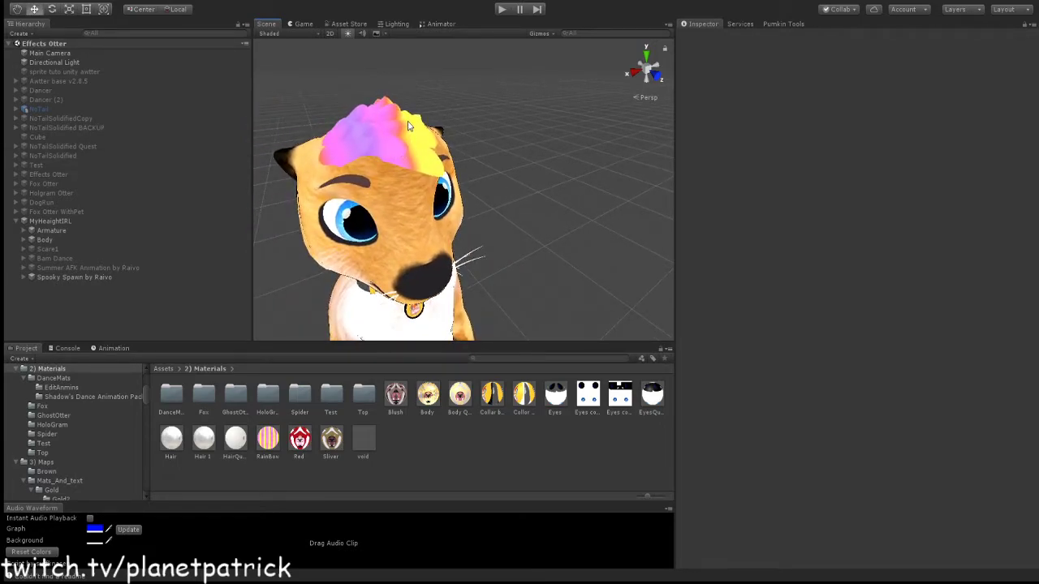
mouse_move(438, 380)
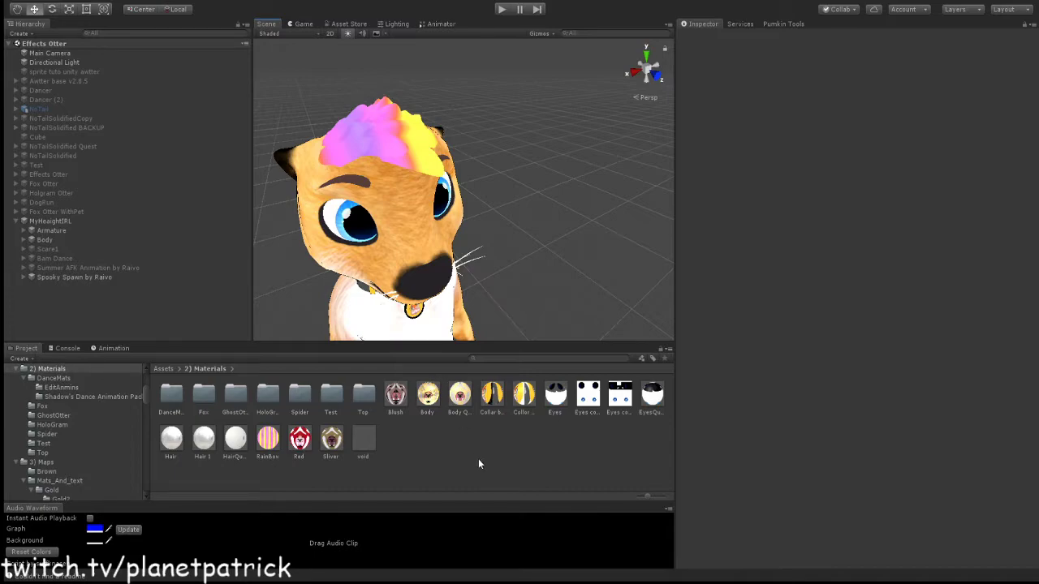
mouse_move(501, 480)
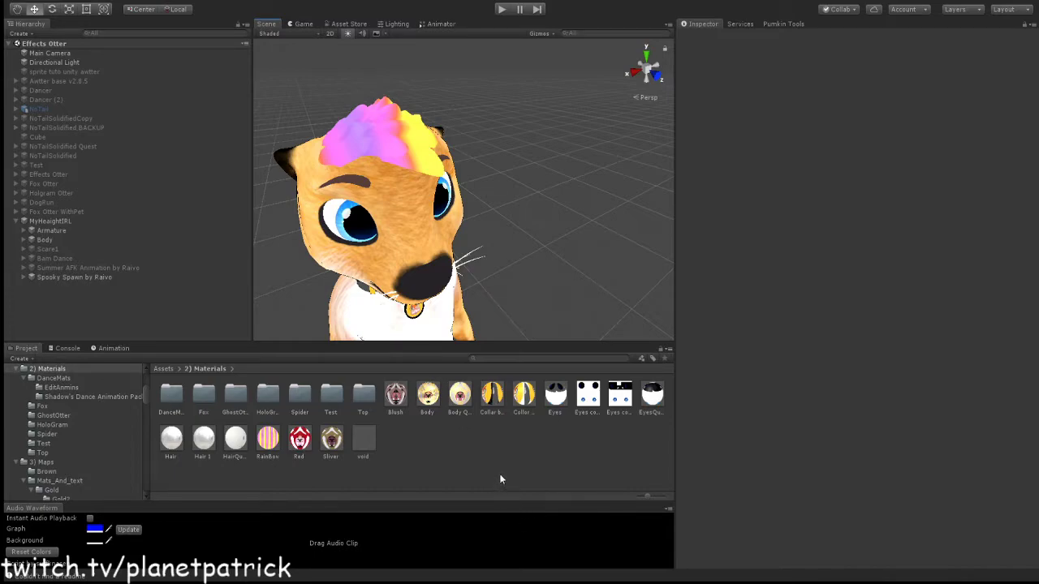
mouse_move(467, 478)
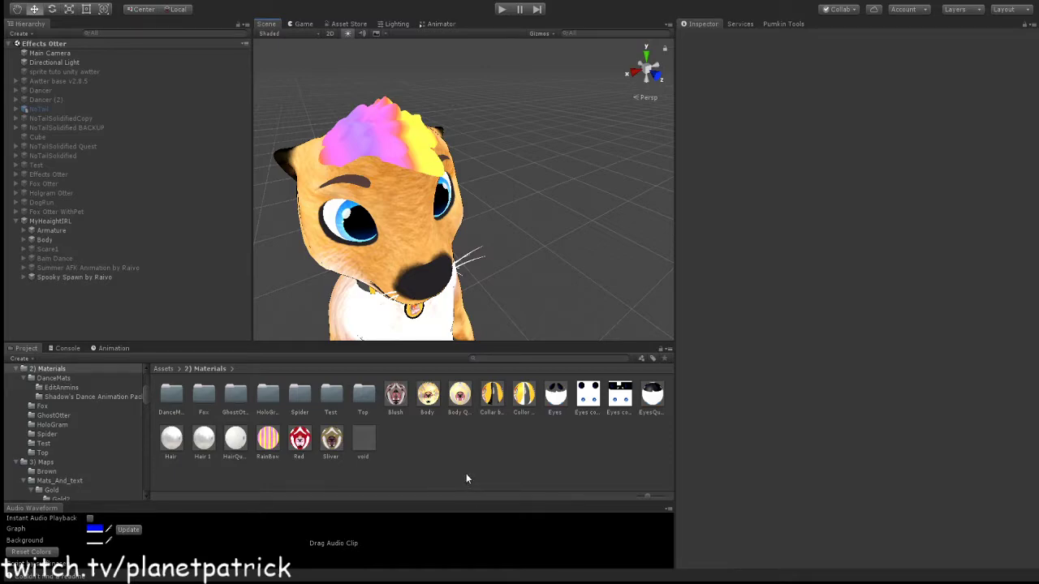
mouse_move(422, 448)
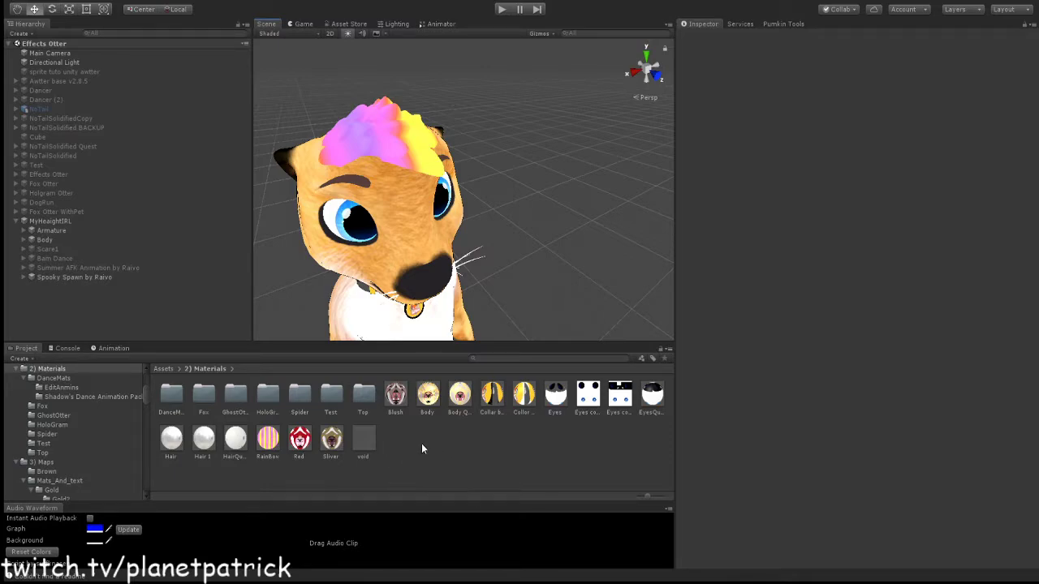
mouse_move(415, 453)
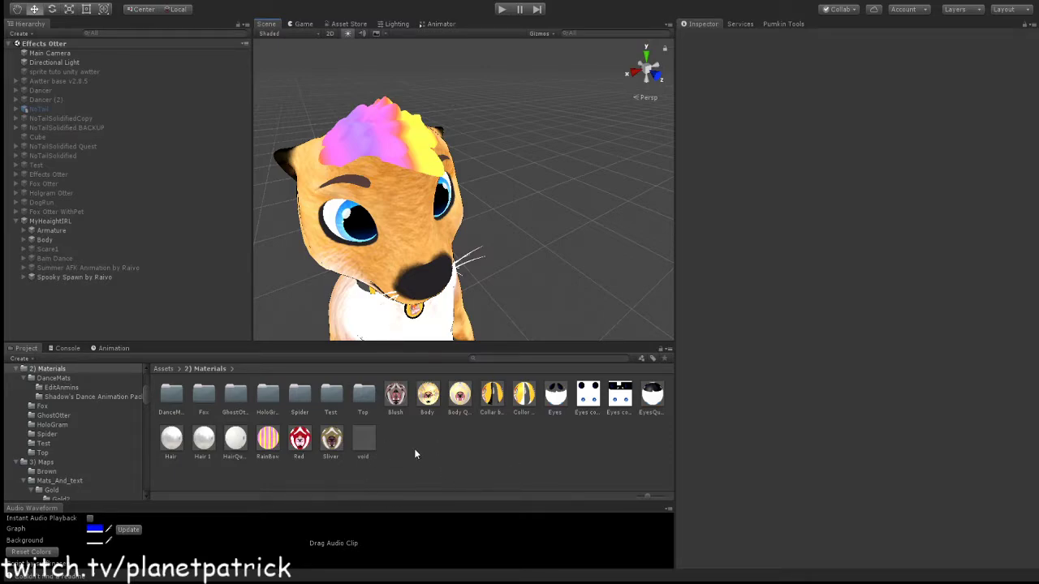
mouse_move(435, 452)
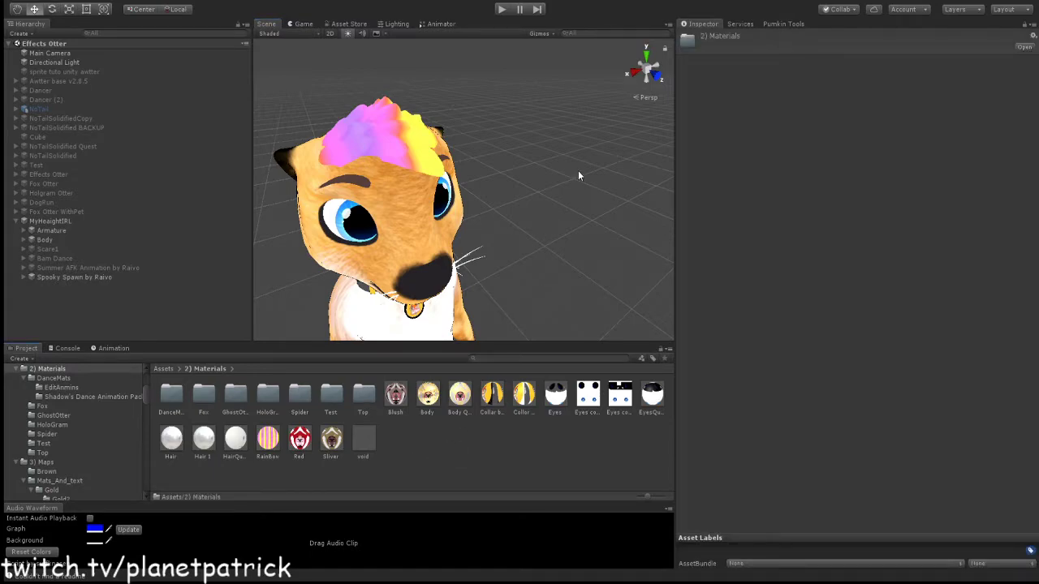
mouse_move(638, 316)
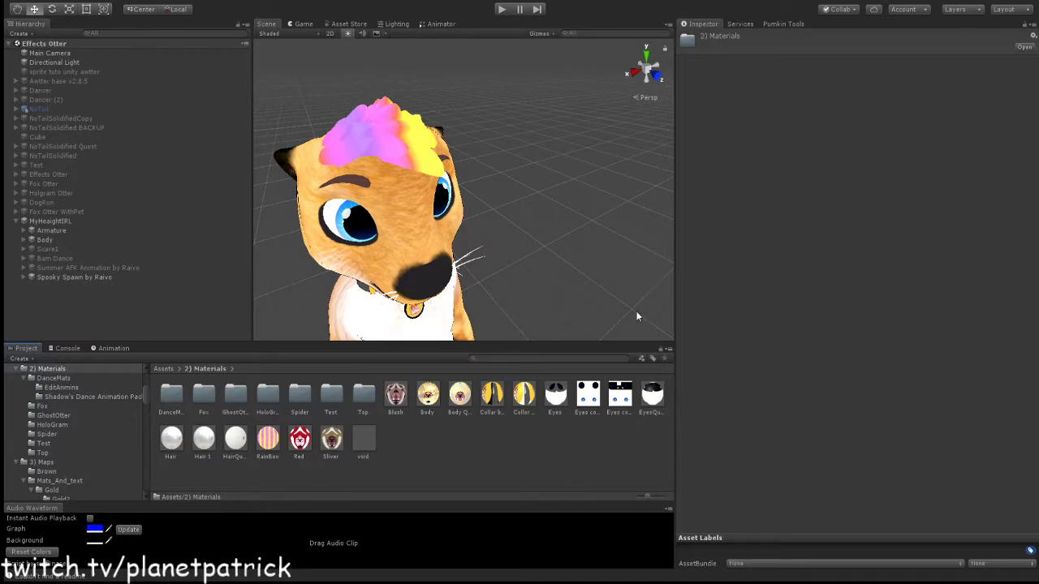
- Create a new Standard material named 'raintut' in the Materials folder
click(267, 438)
text(rainbo)
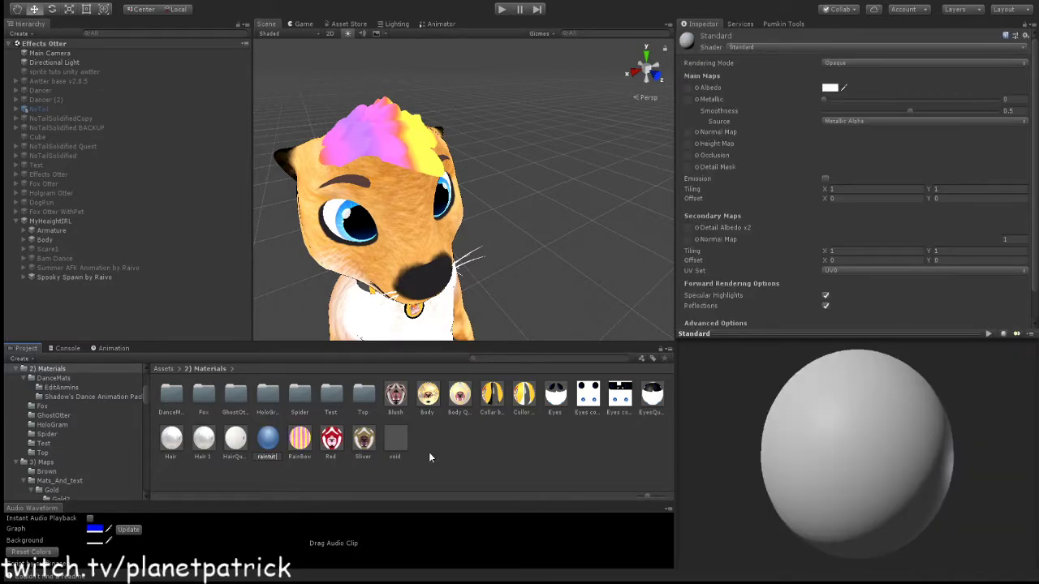
click(300, 439)
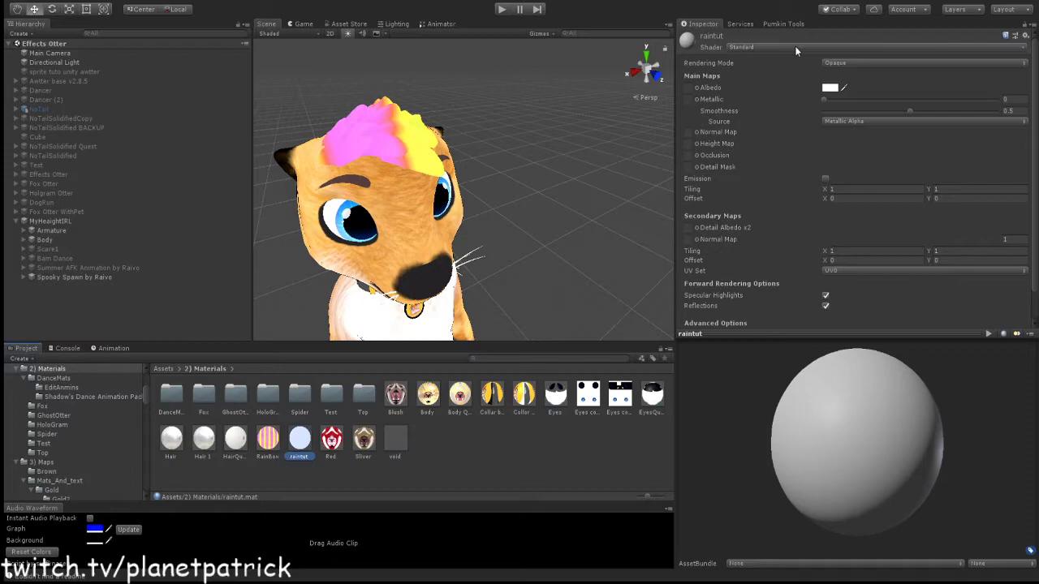
mouse_move(811, 200)
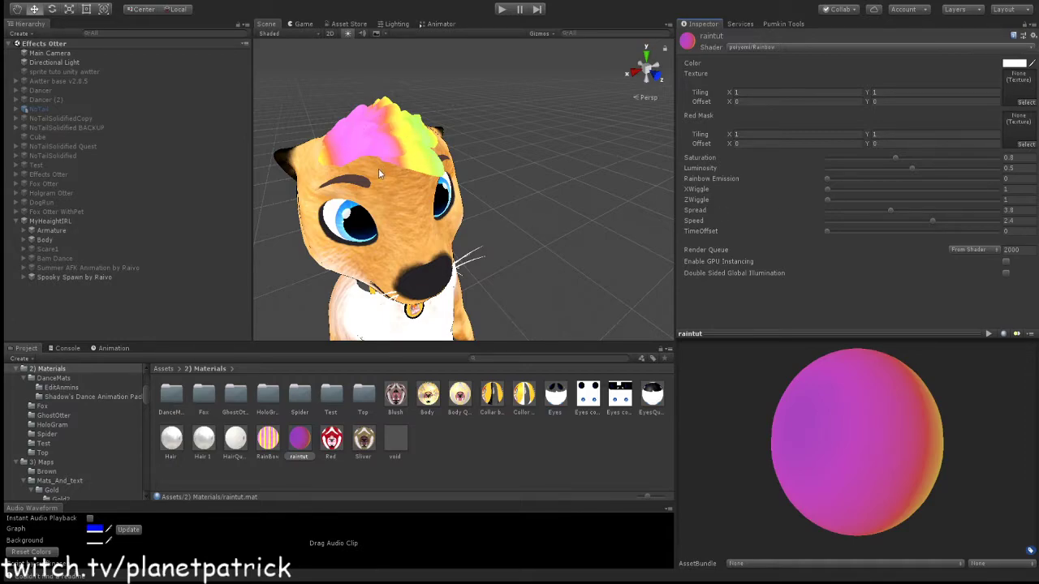
mouse_move(586, 180)
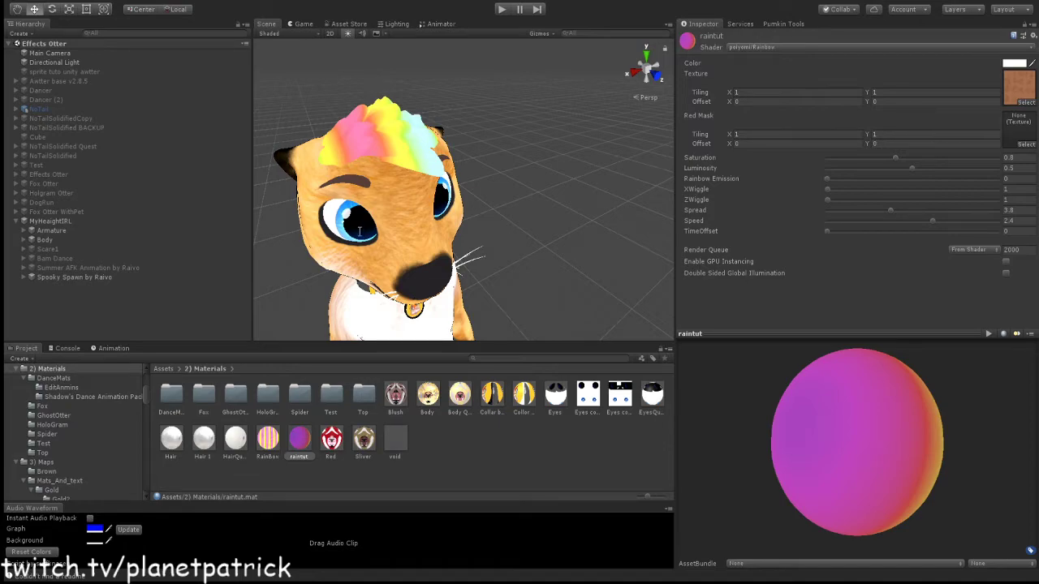
mouse_move(548, 336)
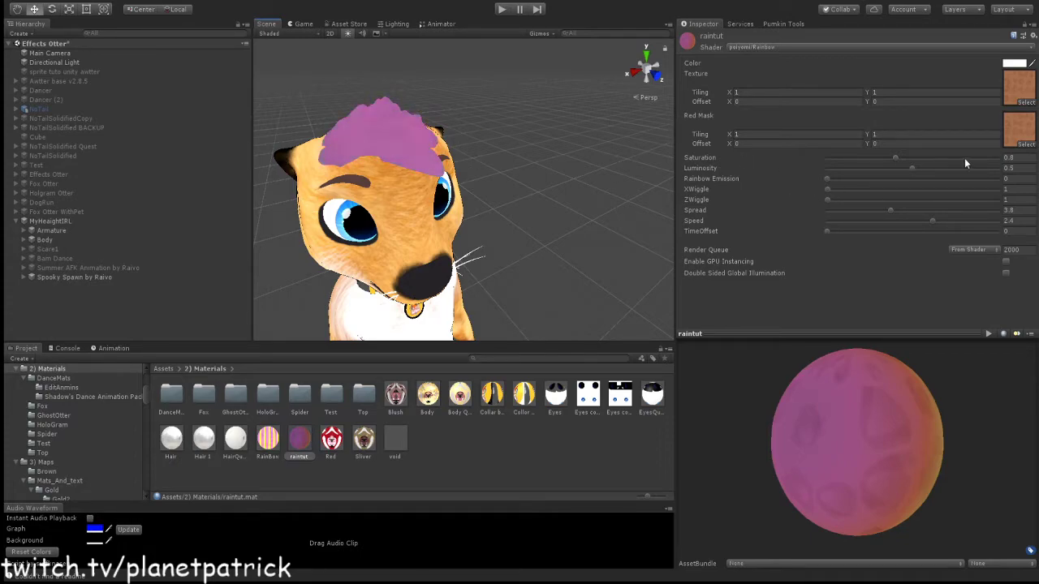
- Tune raintut's luminosity, rainbow emission, X wiggle and time offset, then inspect the RainBow material
drag(912, 168, 828, 167)
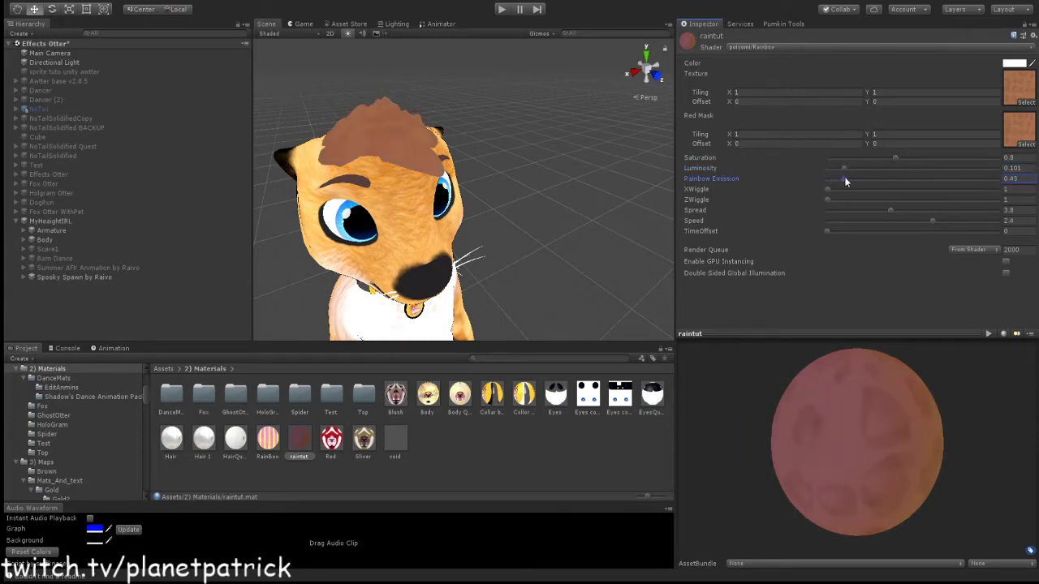
drag(844, 189, 856, 189)
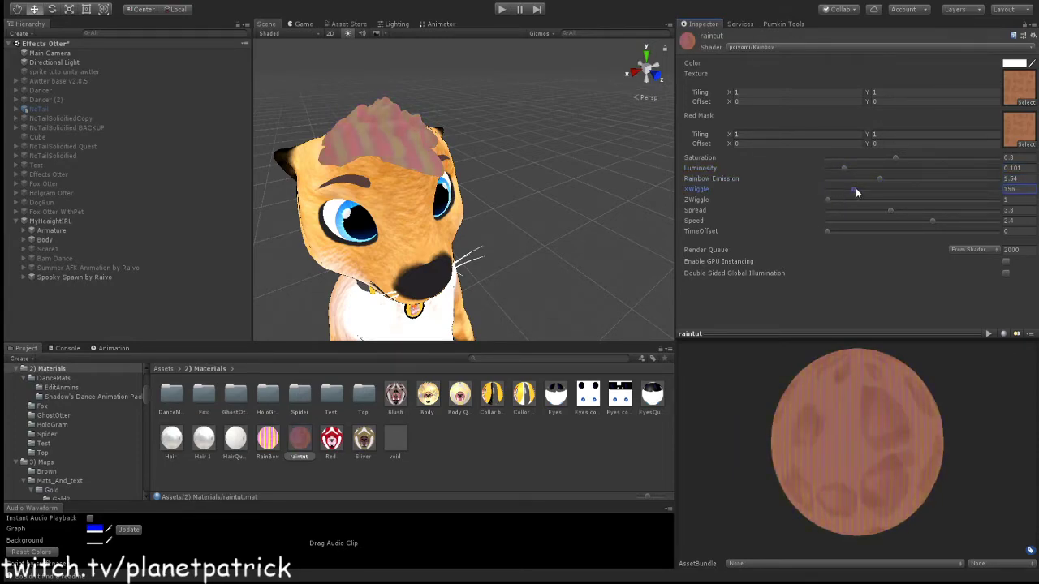
drag(827, 189, 867, 189)
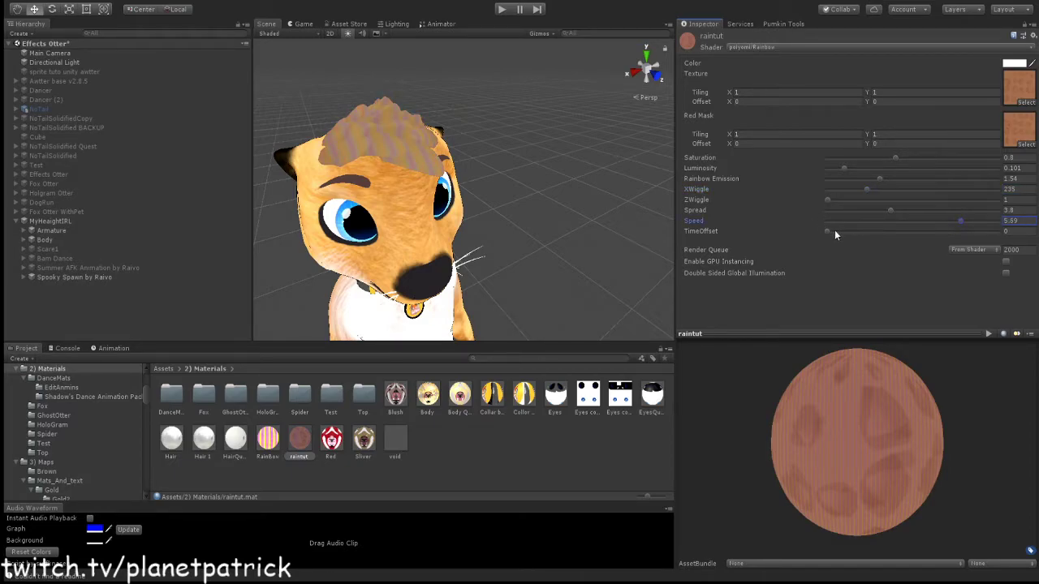
drag(827, 231, 874, 231)
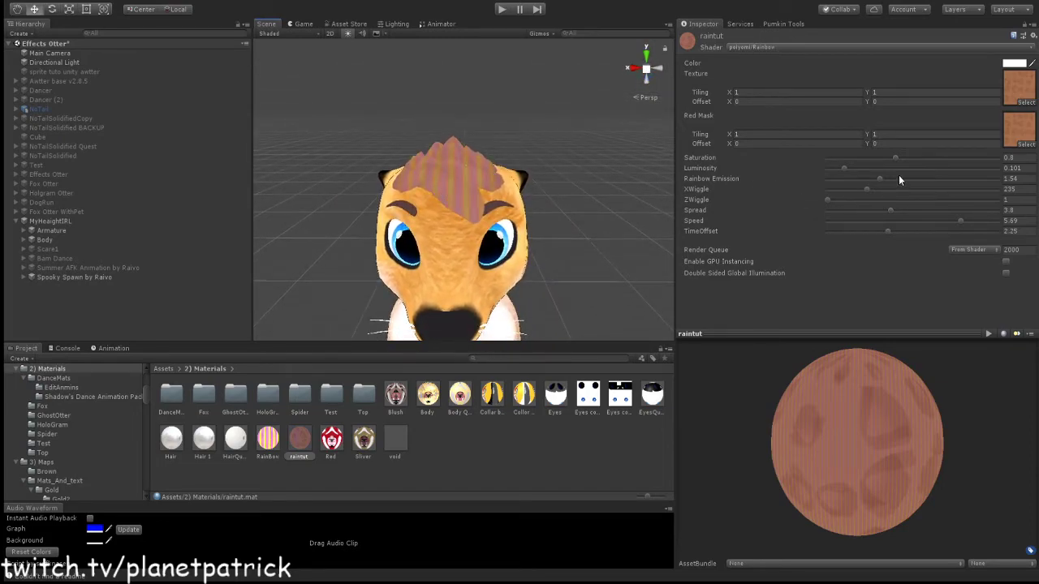
drag(844, 168, 868, 168)
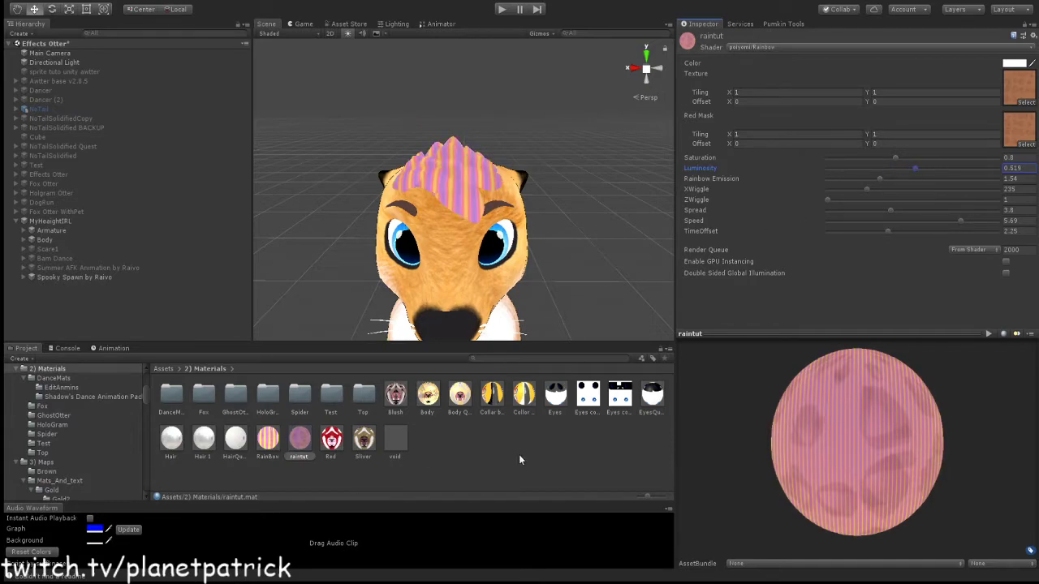
click(268, 438)
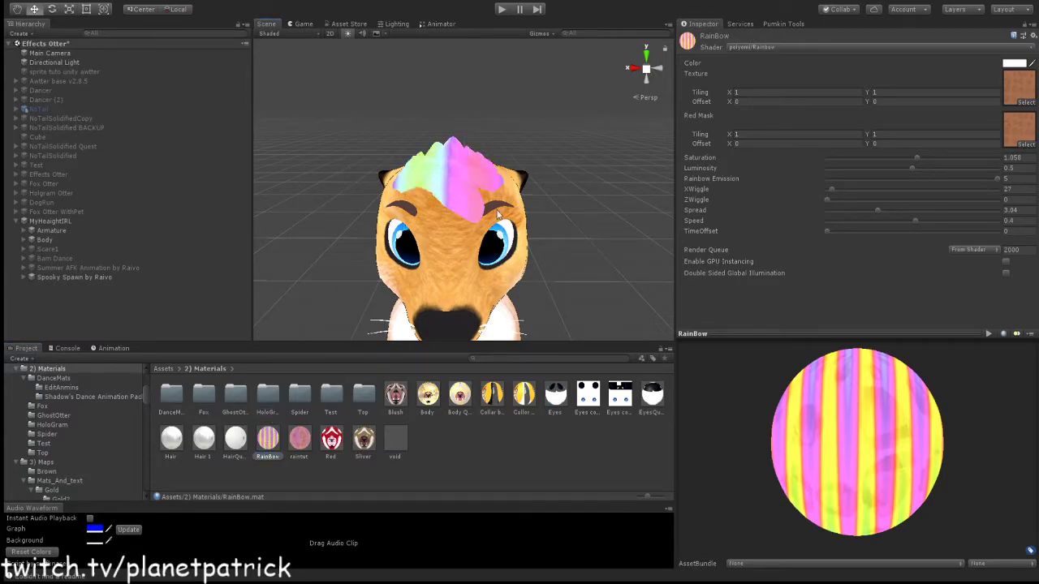
mouse_move(795, 187)
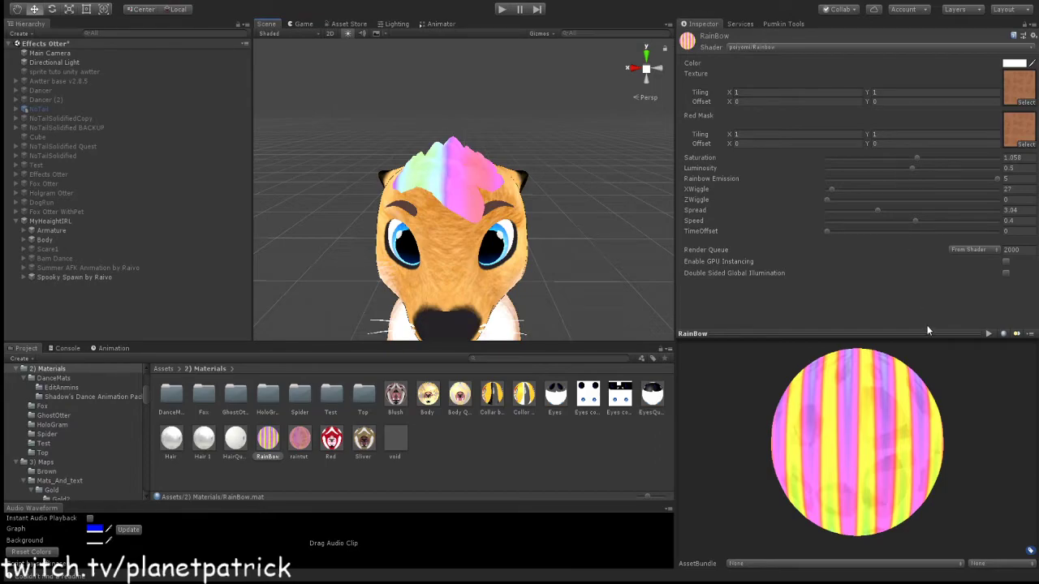
mouse_move(774, 175)
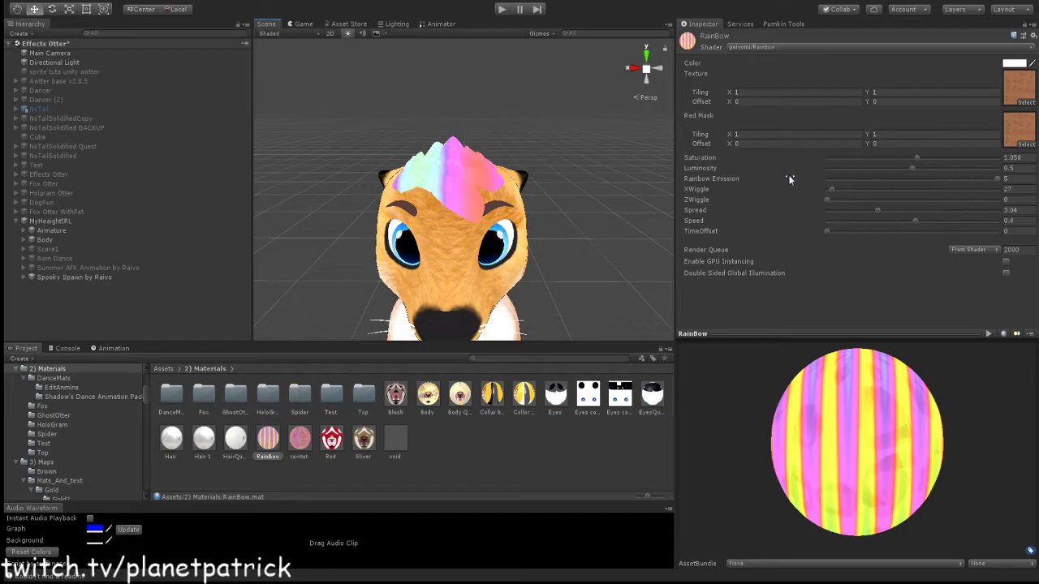
mouse_move(960, 67)
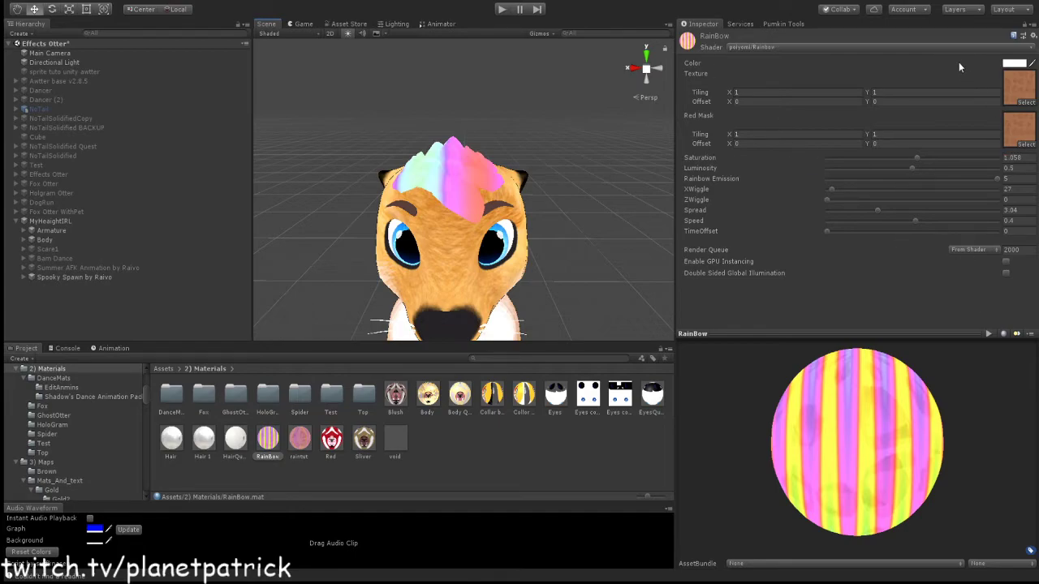
mouse_move(732, 74)
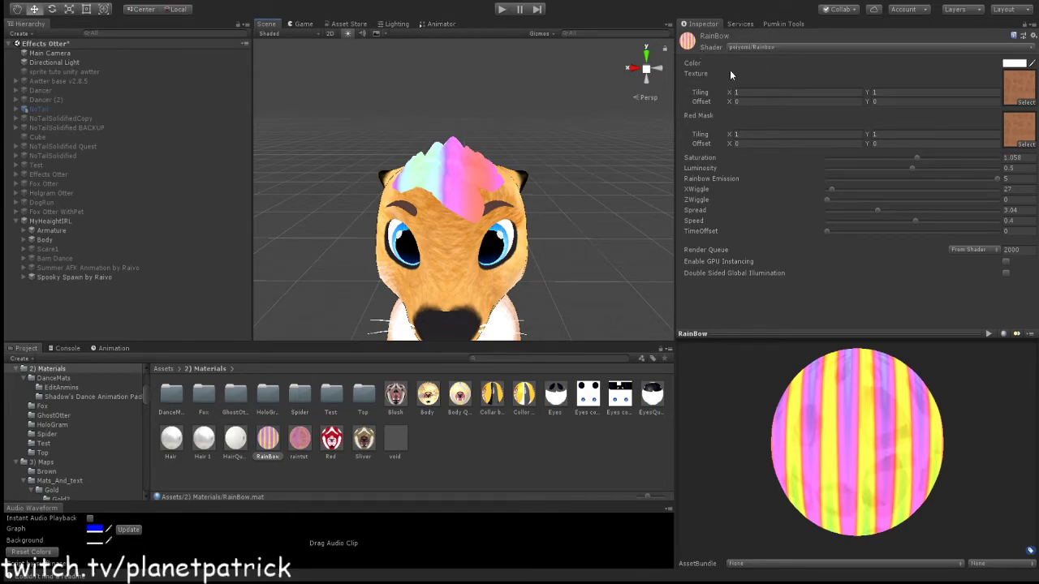